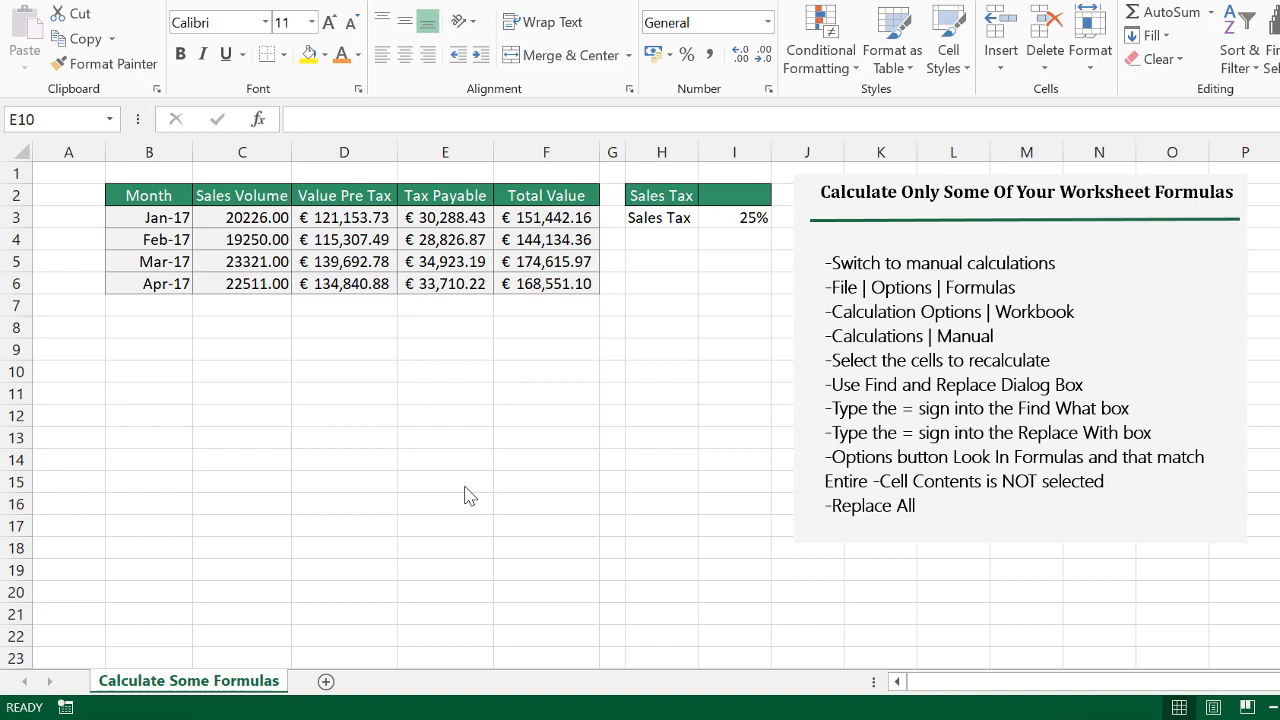
mouse_move(900, 234)
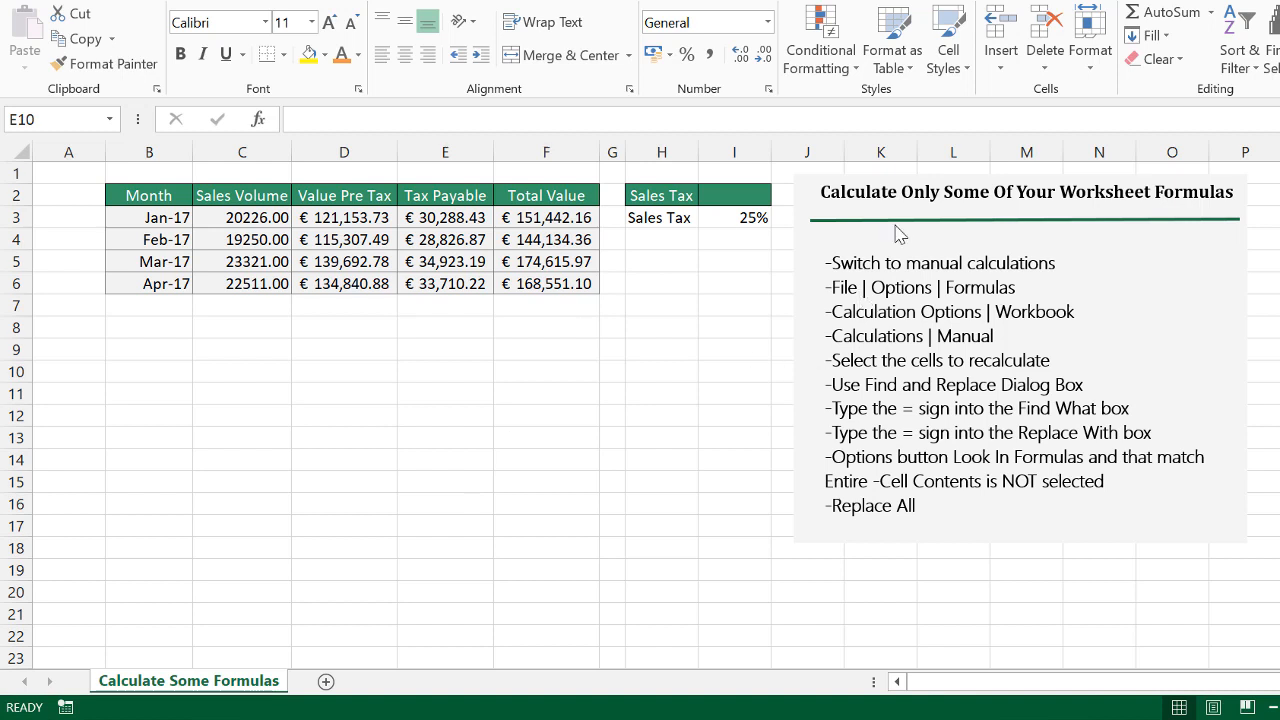
Highlight the Sales Volume and Value Pre Tax figures to review the data
left_click(445, 371)
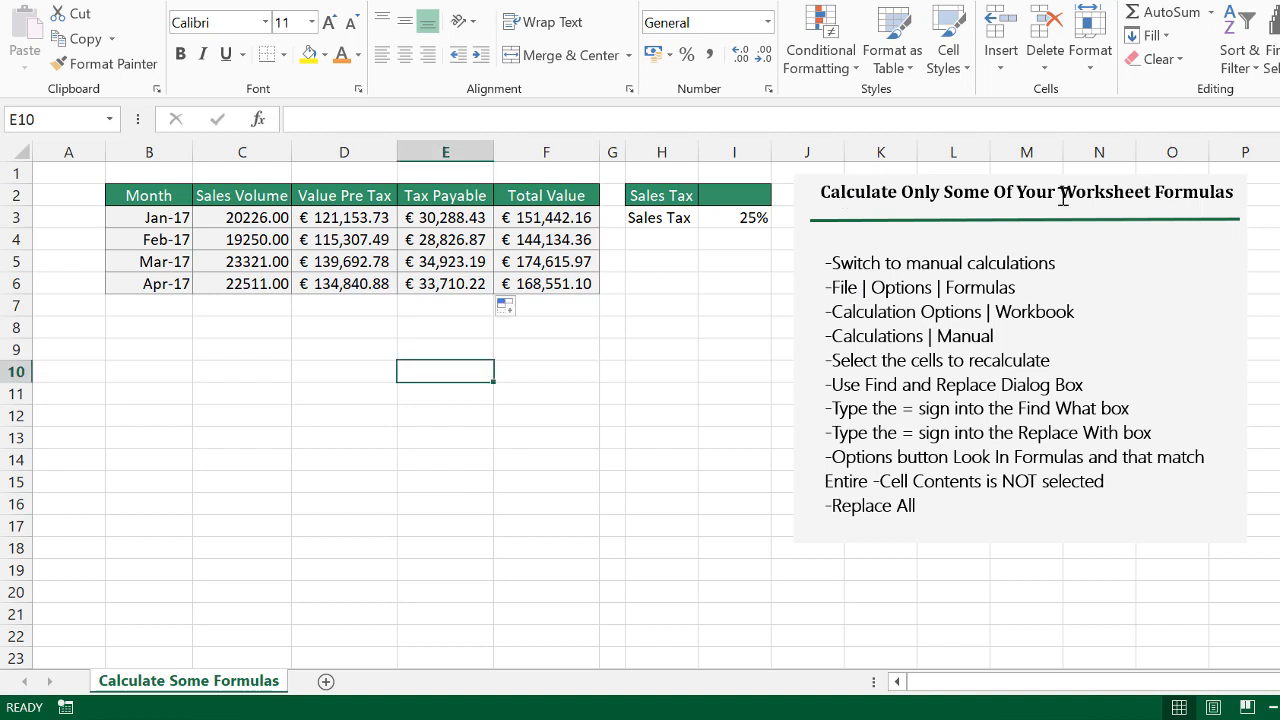
mouse_move(623, 418)
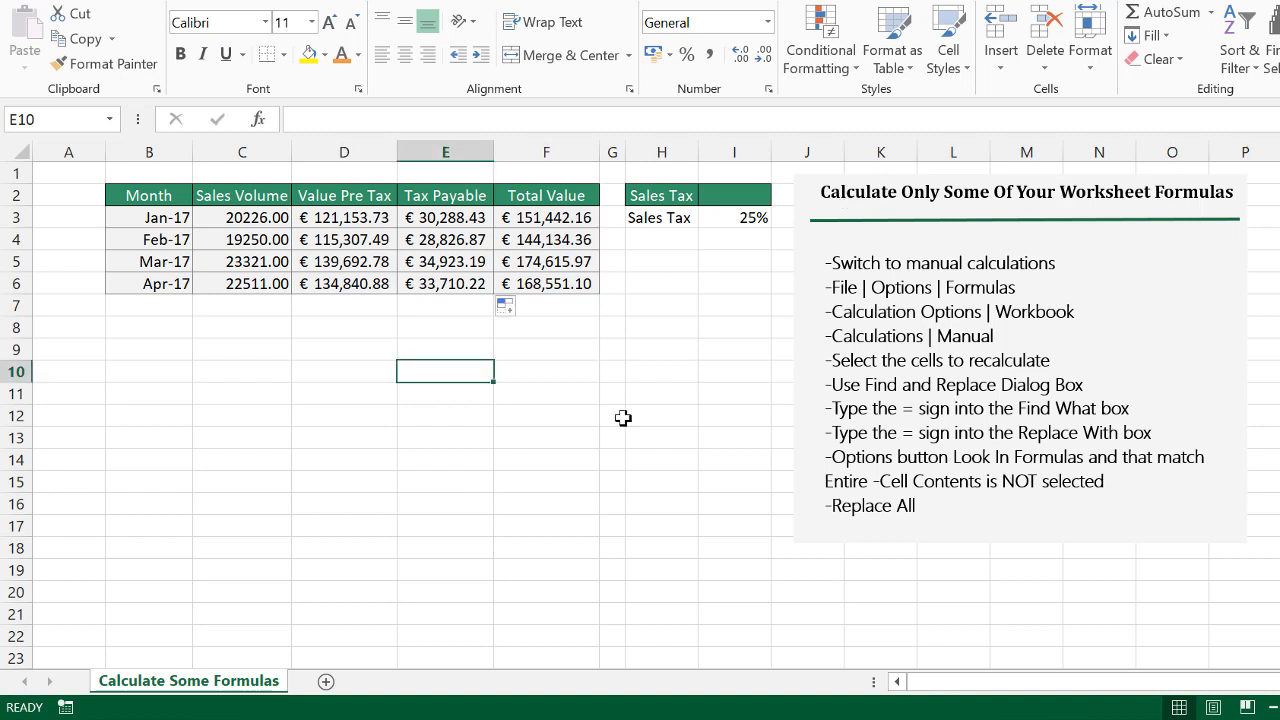
left_click(611, 416)
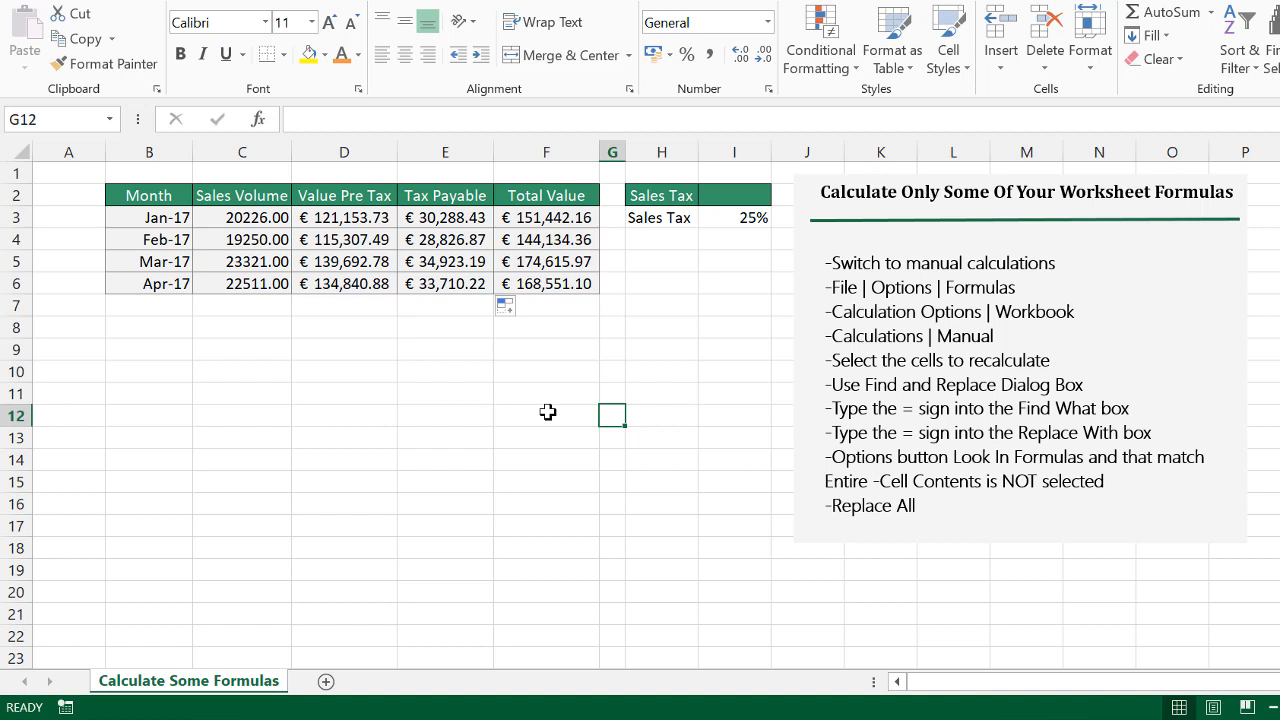
mouse_move(324, 421)
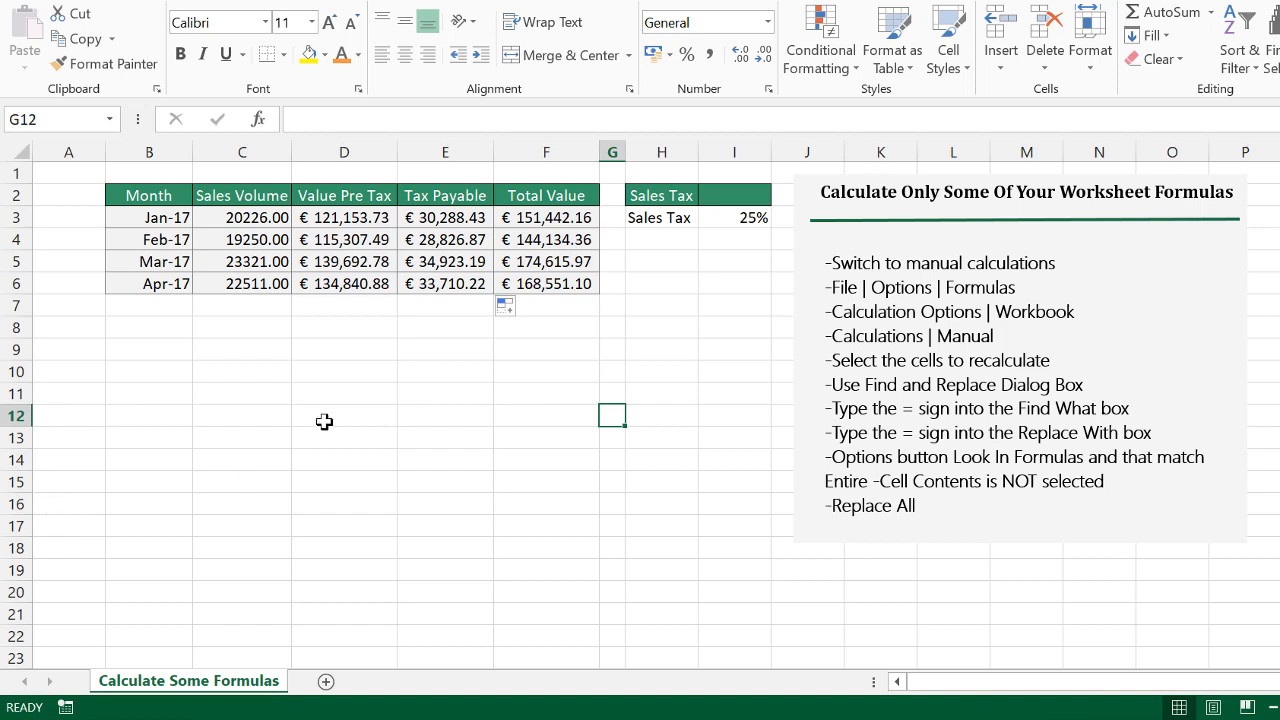
left_click_drag(242, 217, 445, 283)
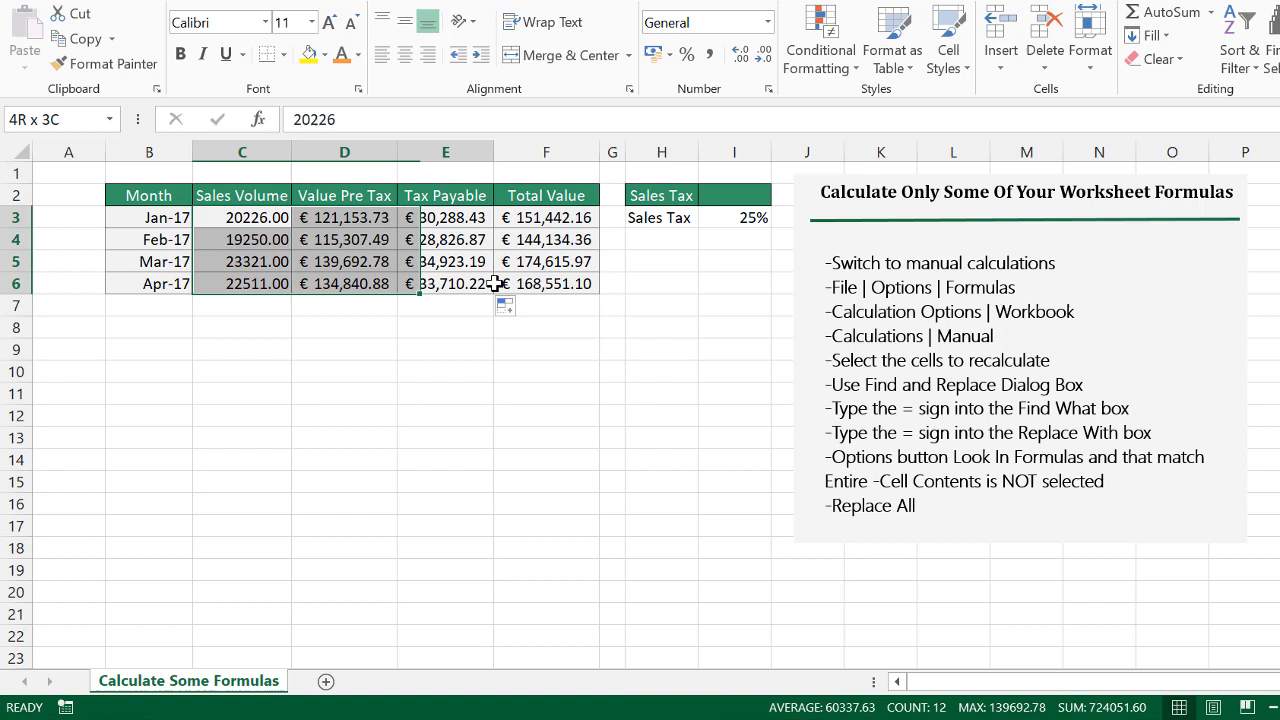
left_click(345, 305)
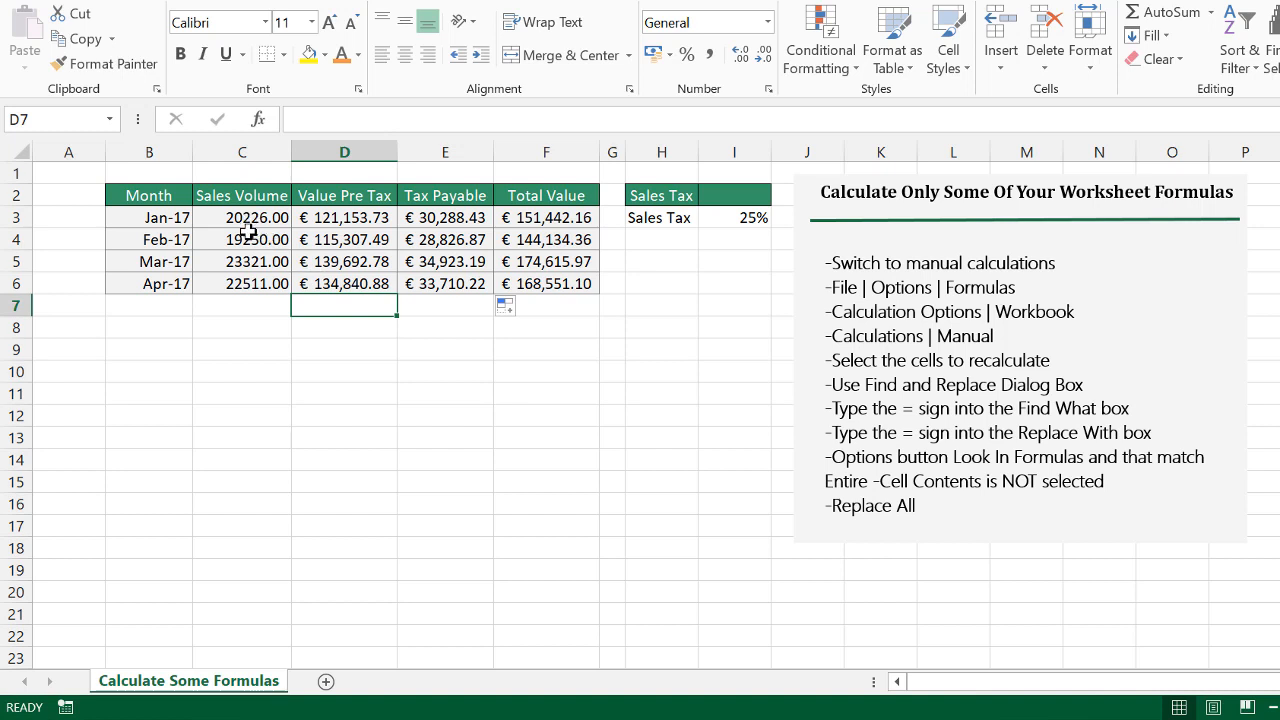
left_click_drag(344, 217, 344, 283)
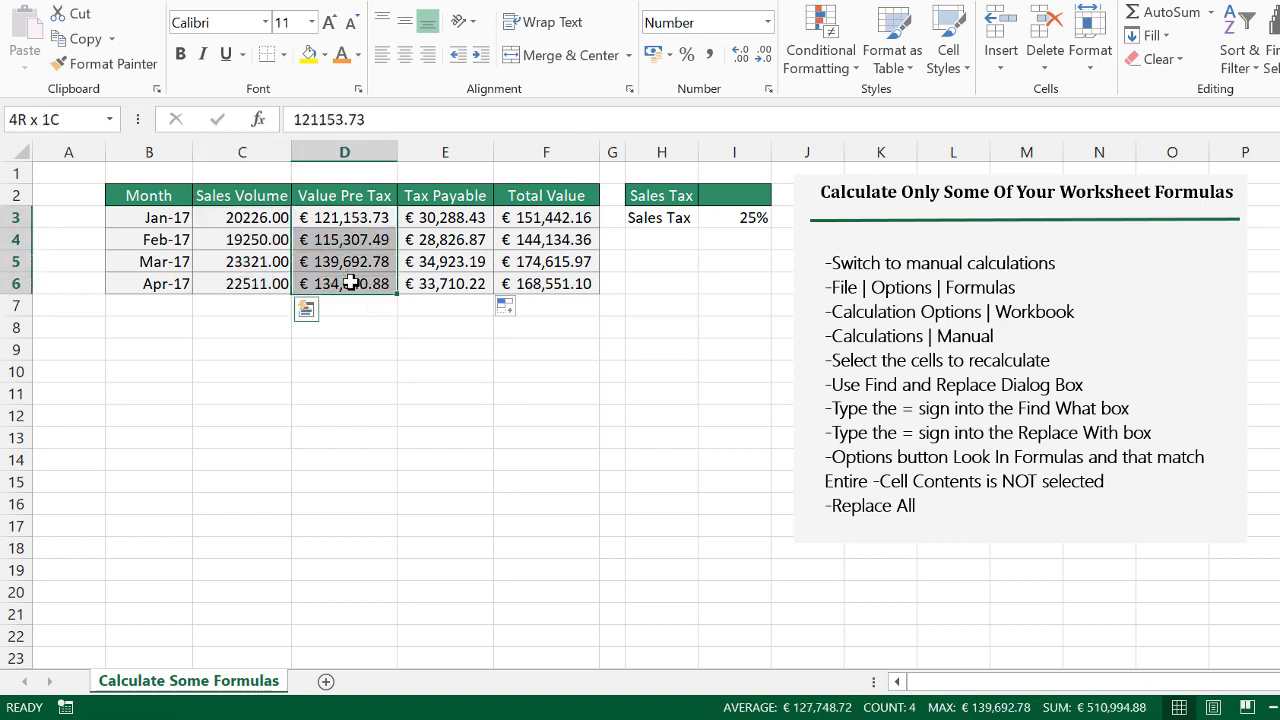
Inspect the Total Value and Tax Payable formulas and the 25% rate, then view file Info
left_click(445, 217)
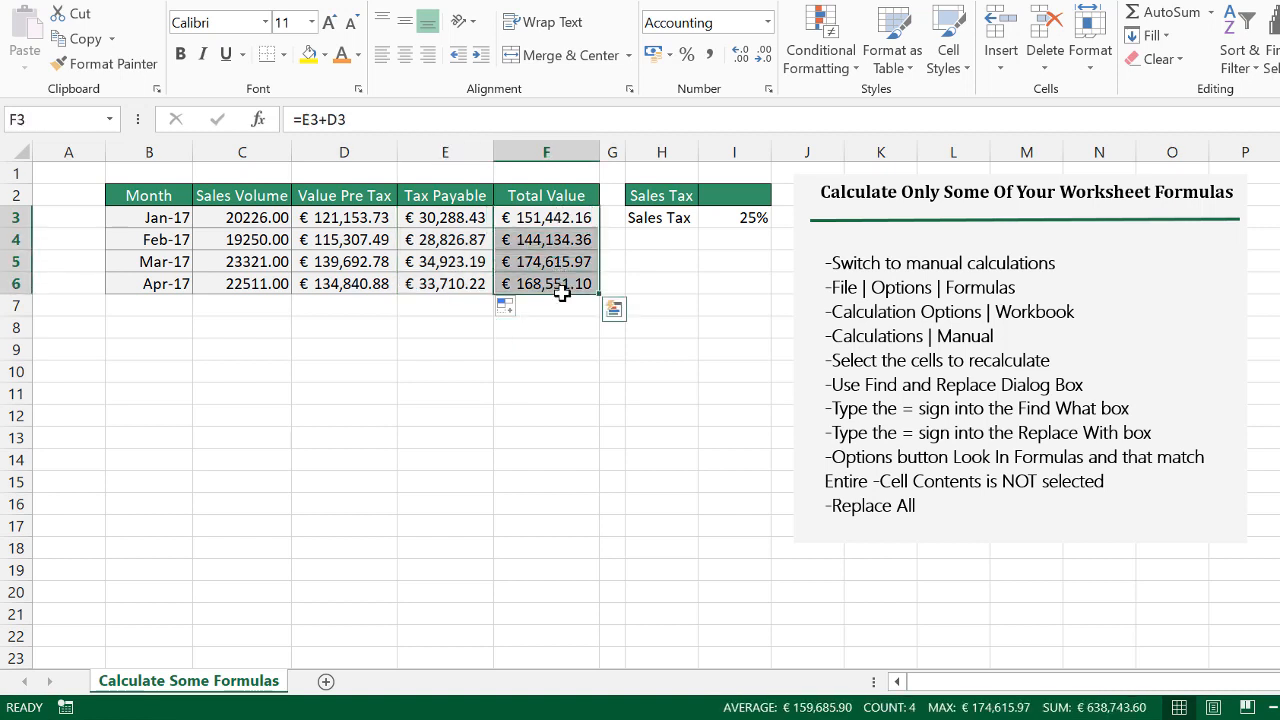
mouse_move(370, 322)
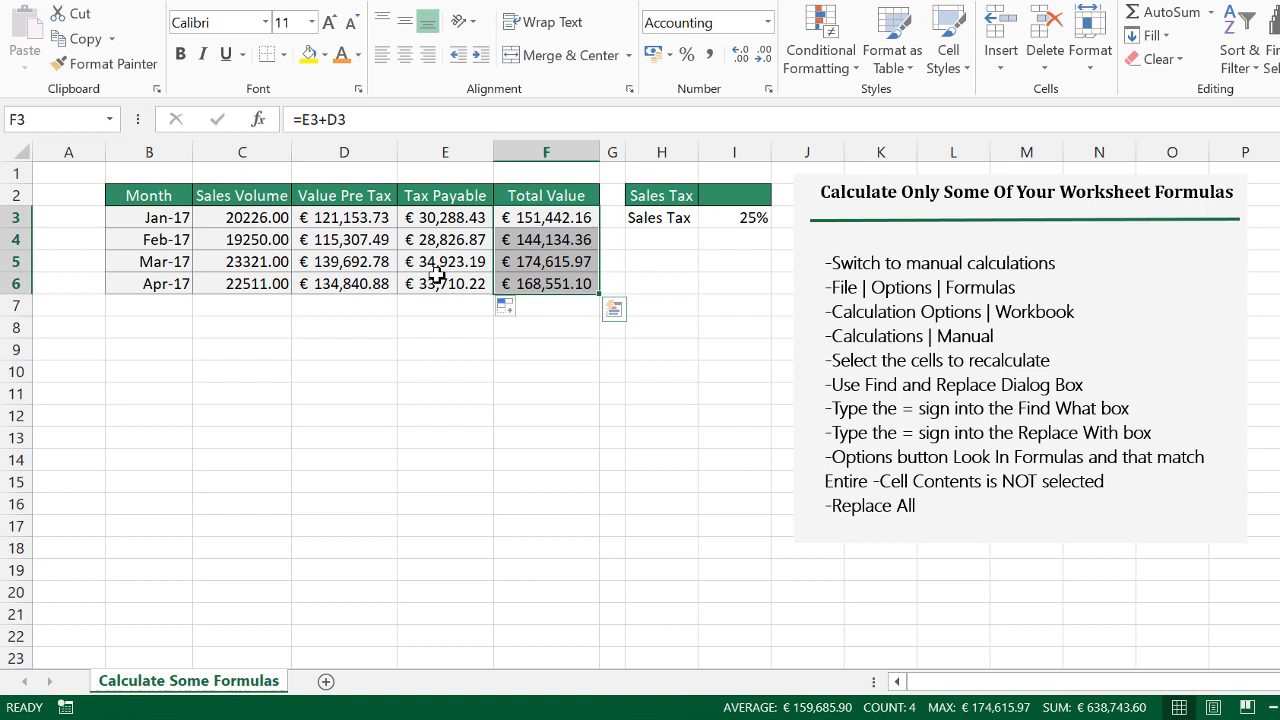
left_click(445, 283)
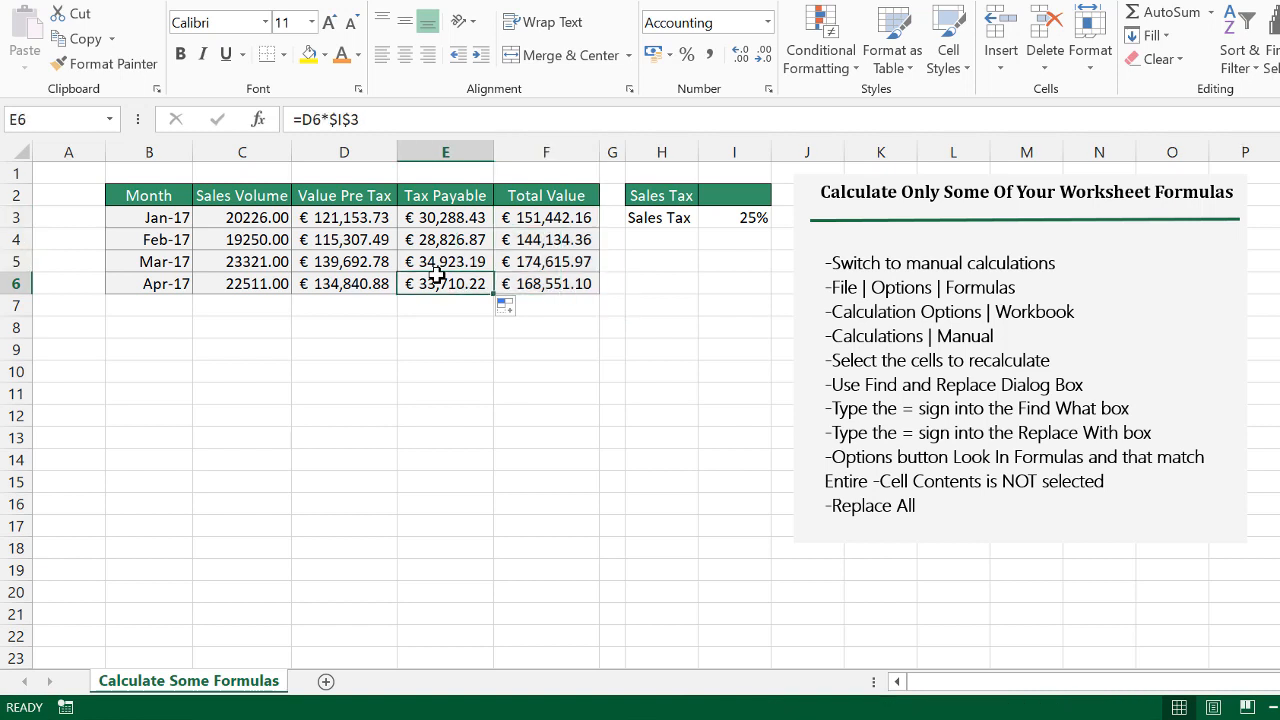
left_click(734, 217)
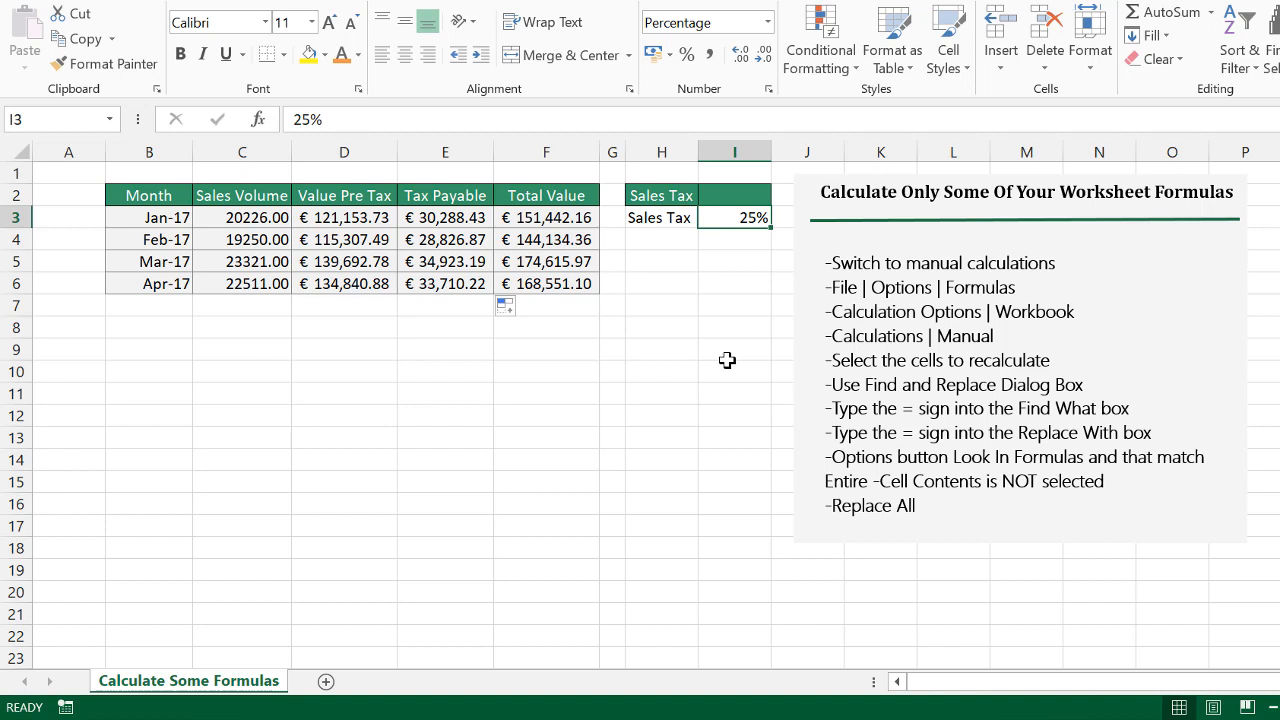
left_click(734, 371)
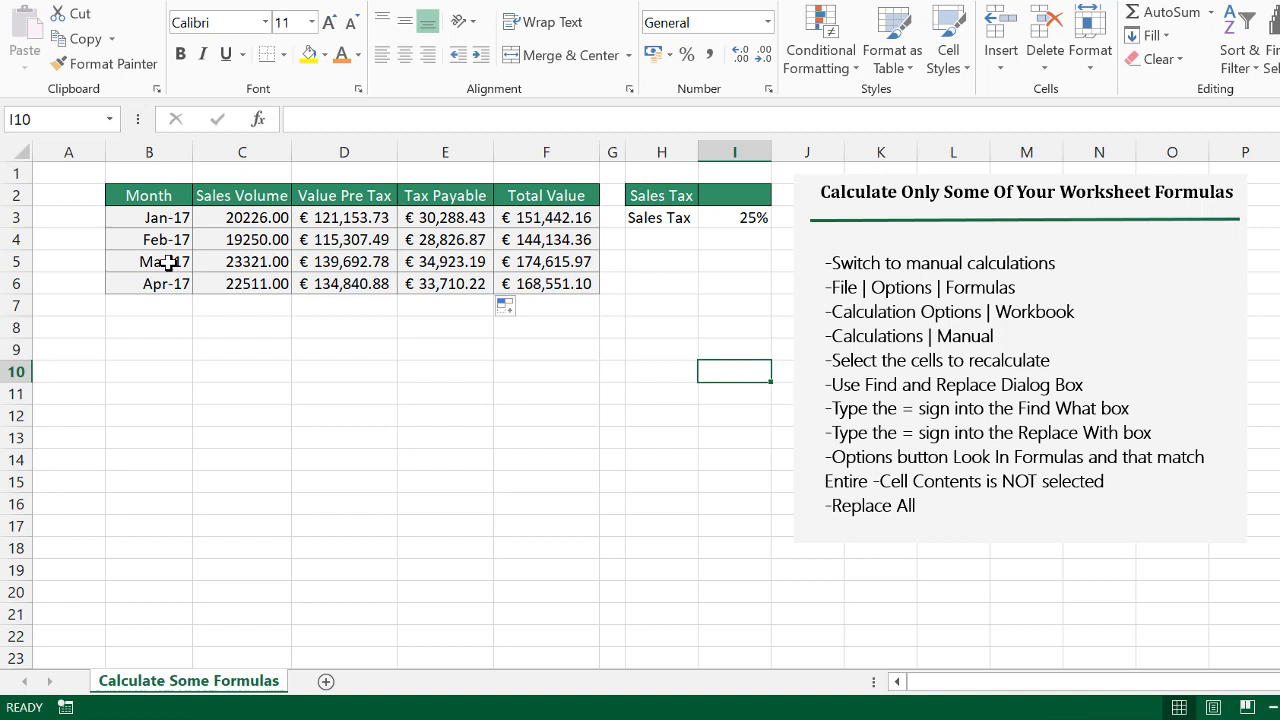
mouse_move(35, 5)
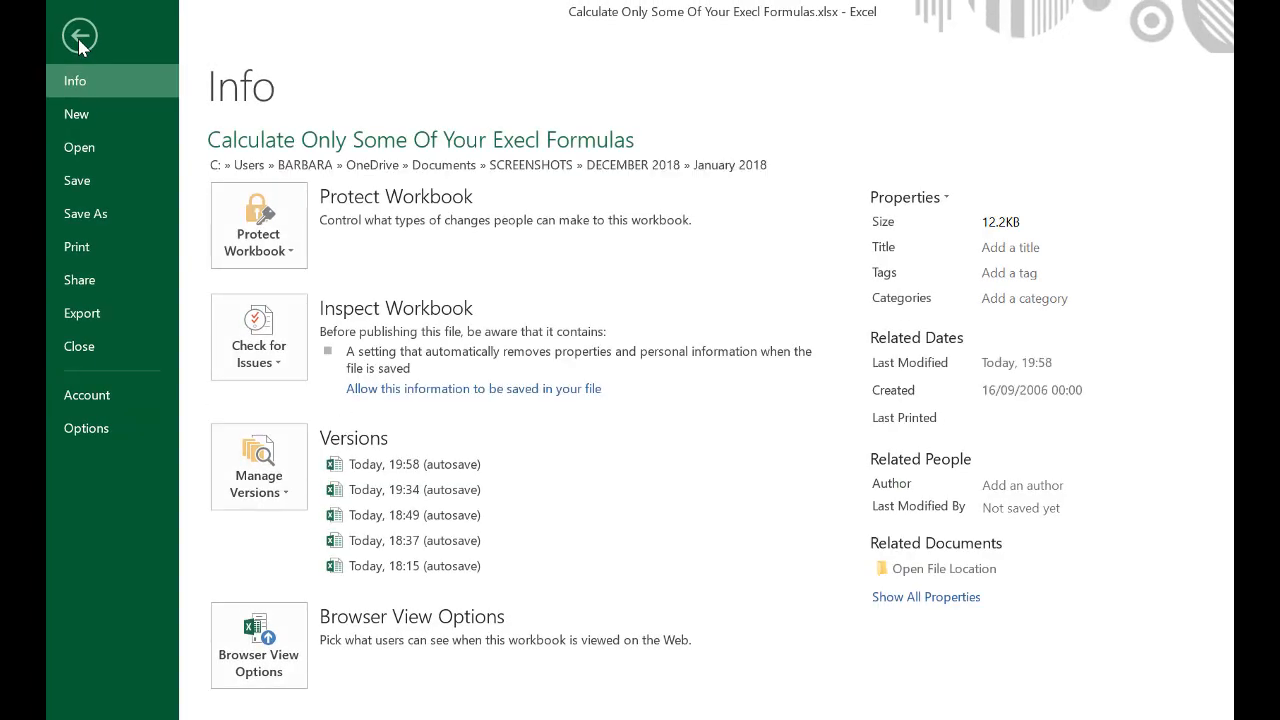
Set Workbook Calculation to Manual in the Formulas options
left_click(78, 33)
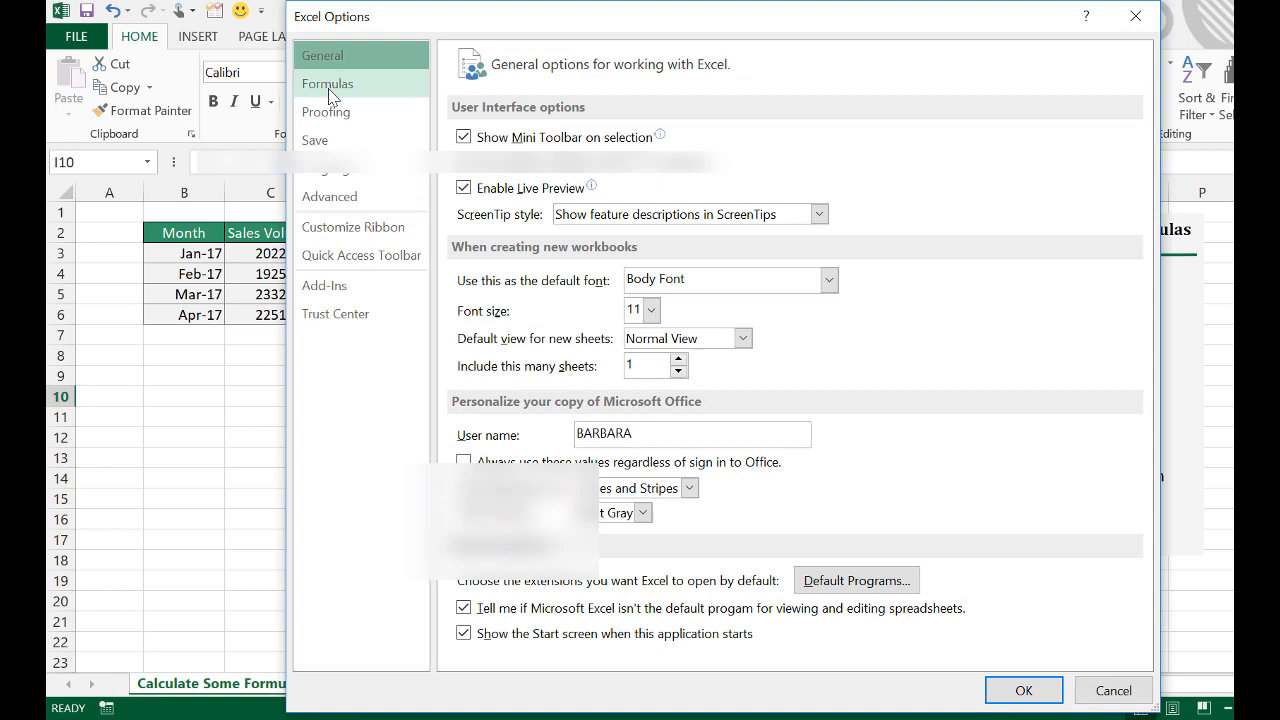
left_click(327, 83)
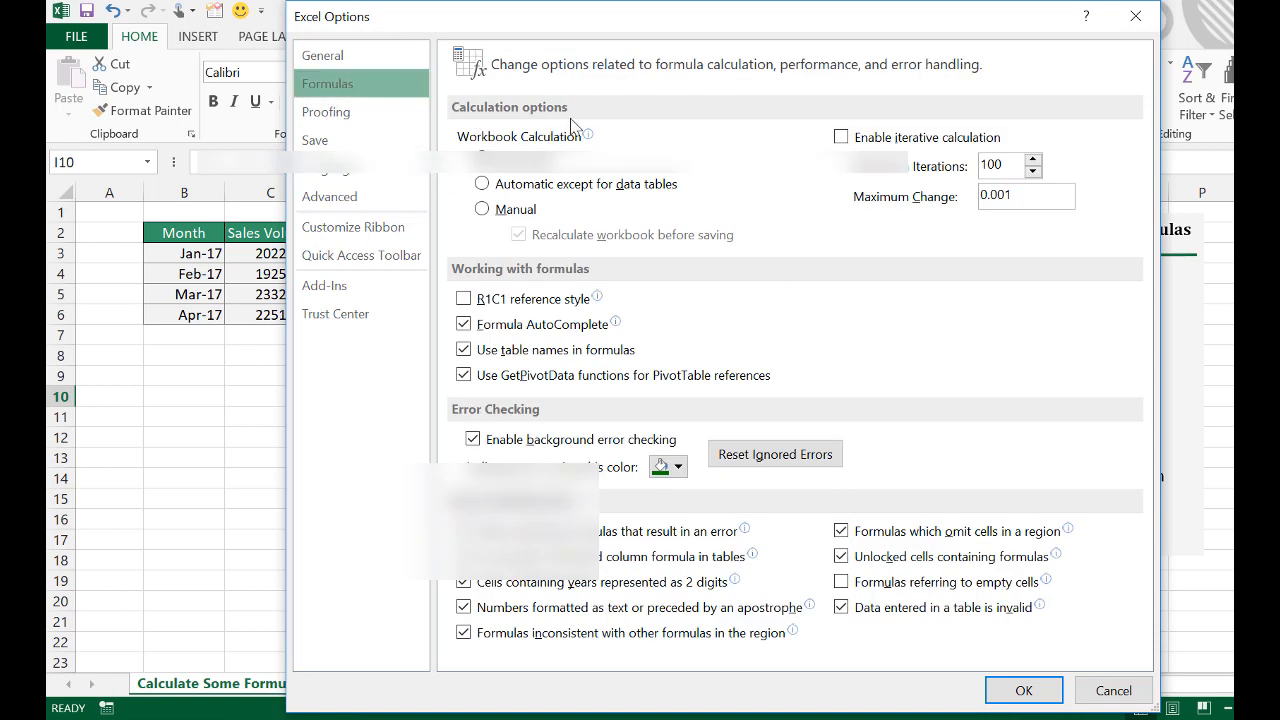
left_click(482, 209)
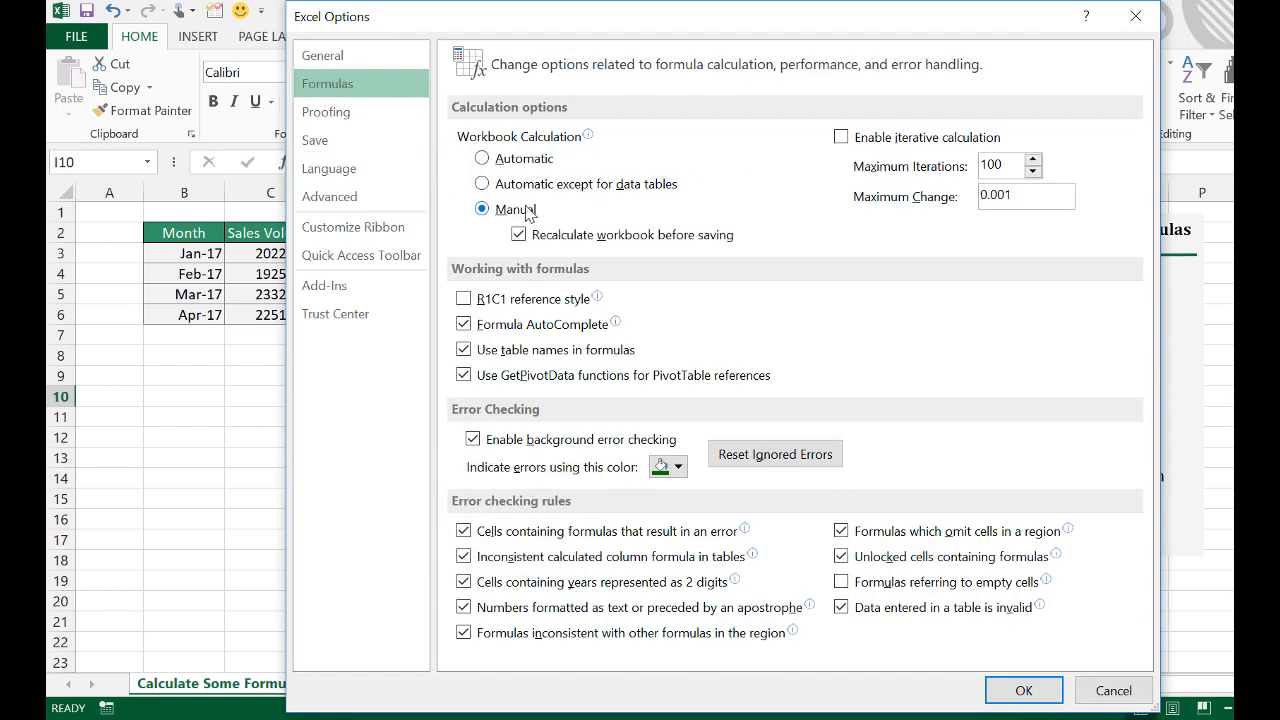
mouse_move(1024, 690)
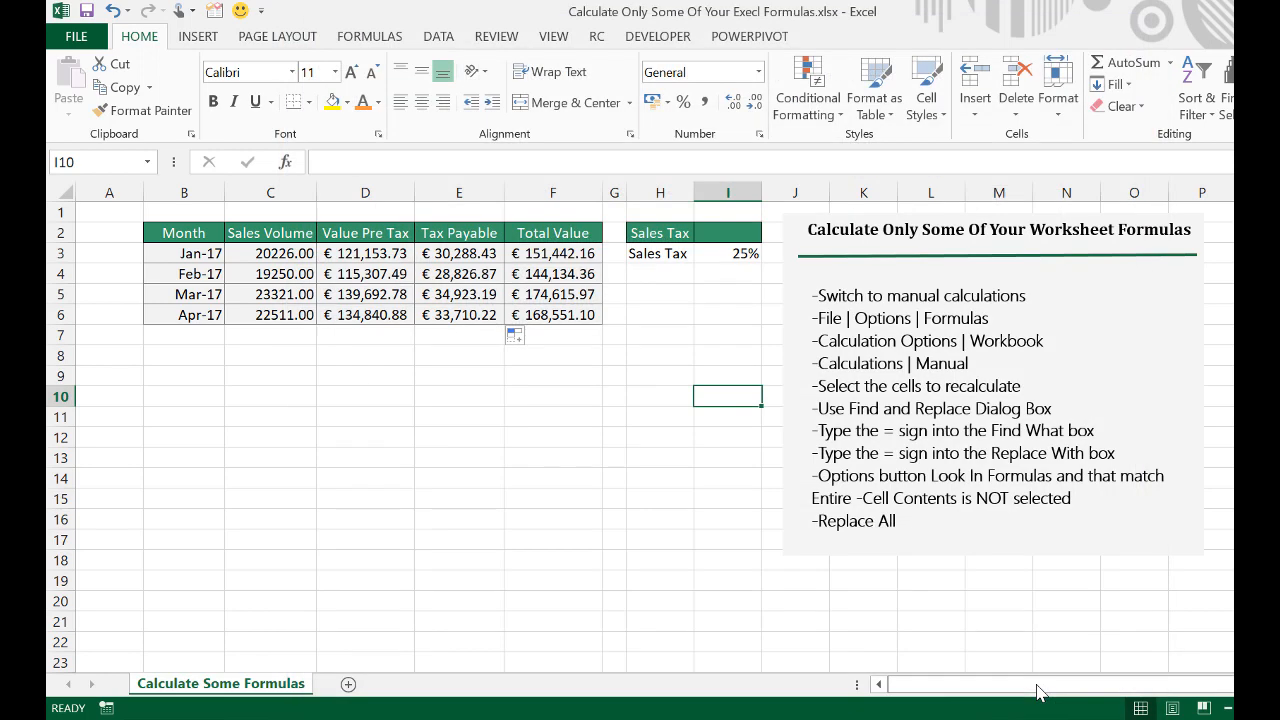
mouse_move(548, 434)
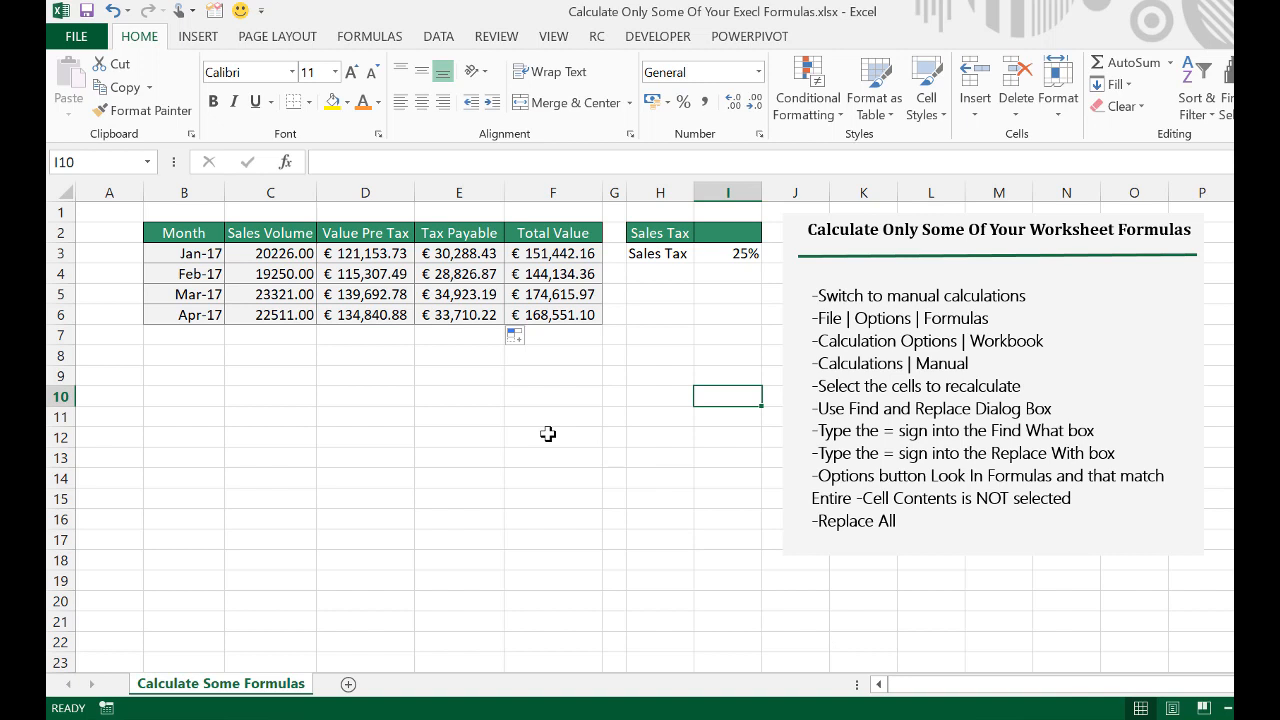
left_click(551, 437)
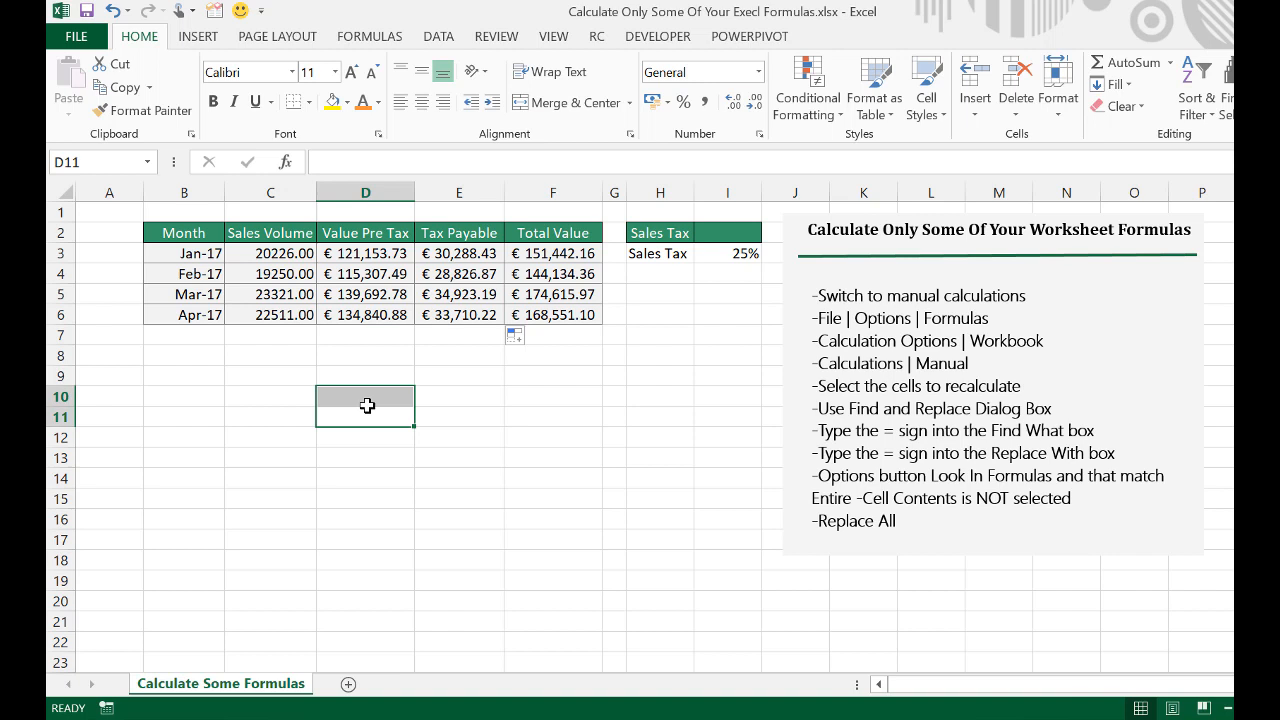
left_click(365, 396)
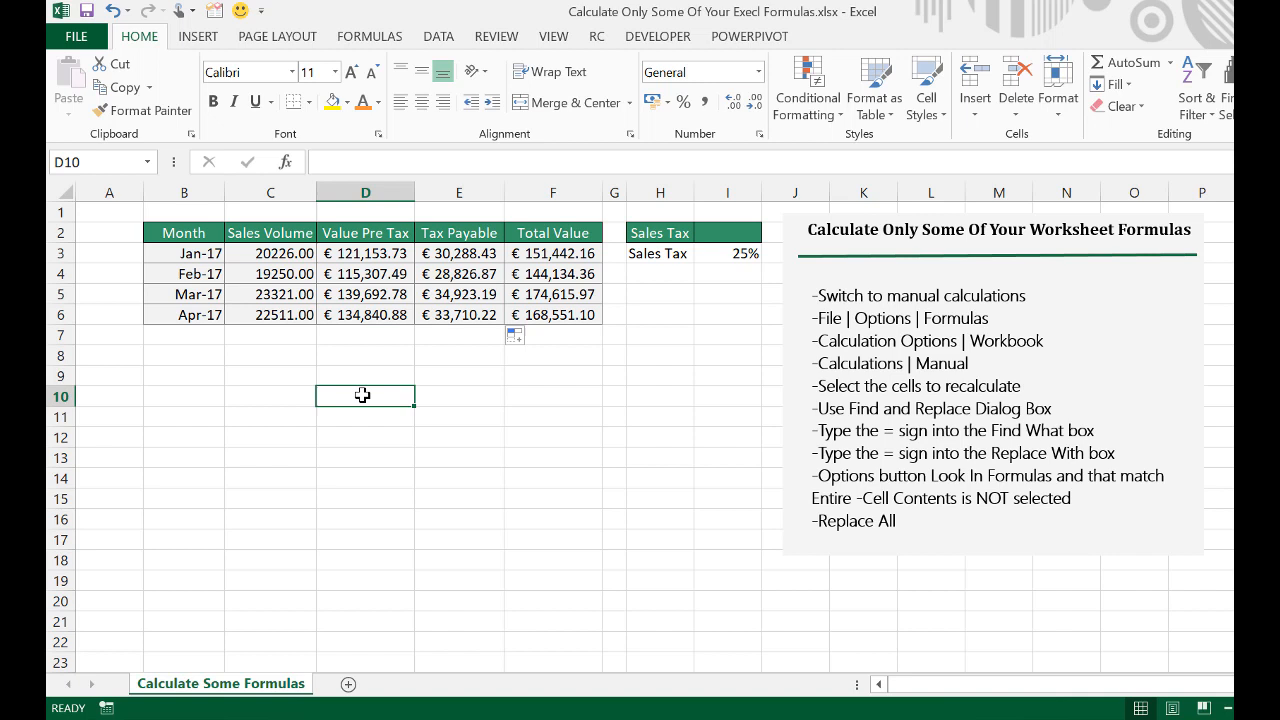
key("F2")
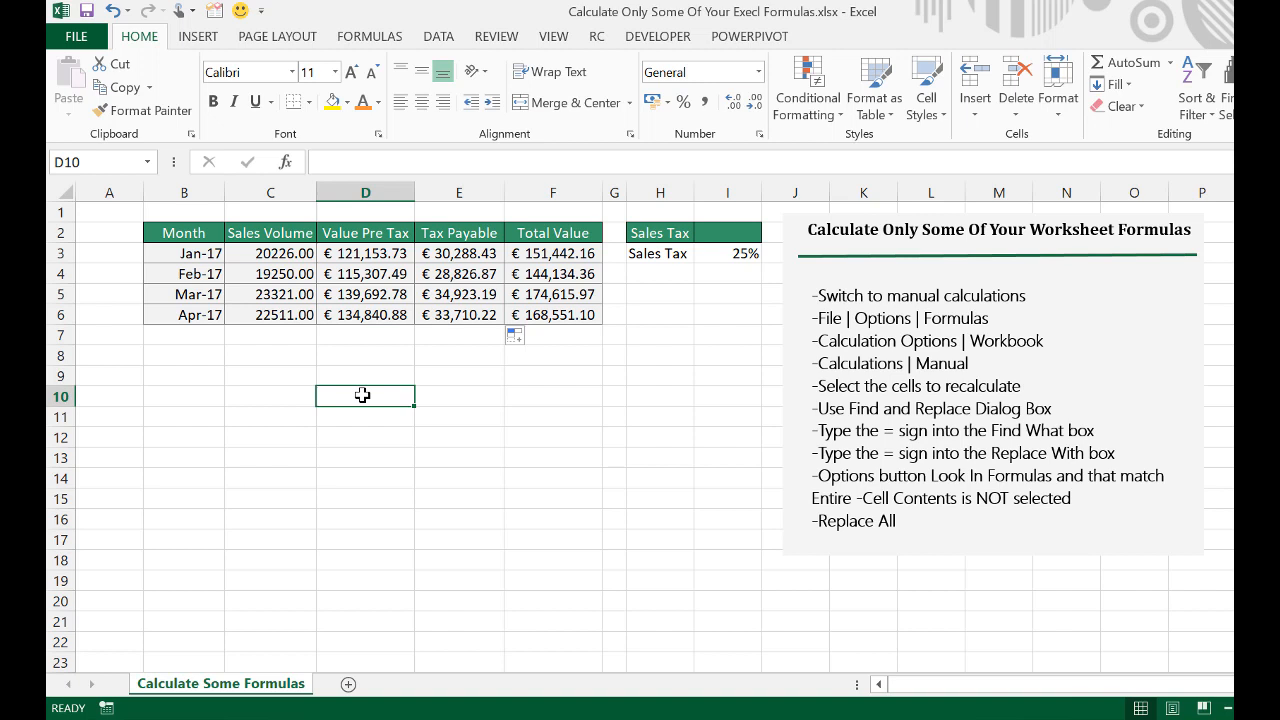
mouse_move(485, 325)
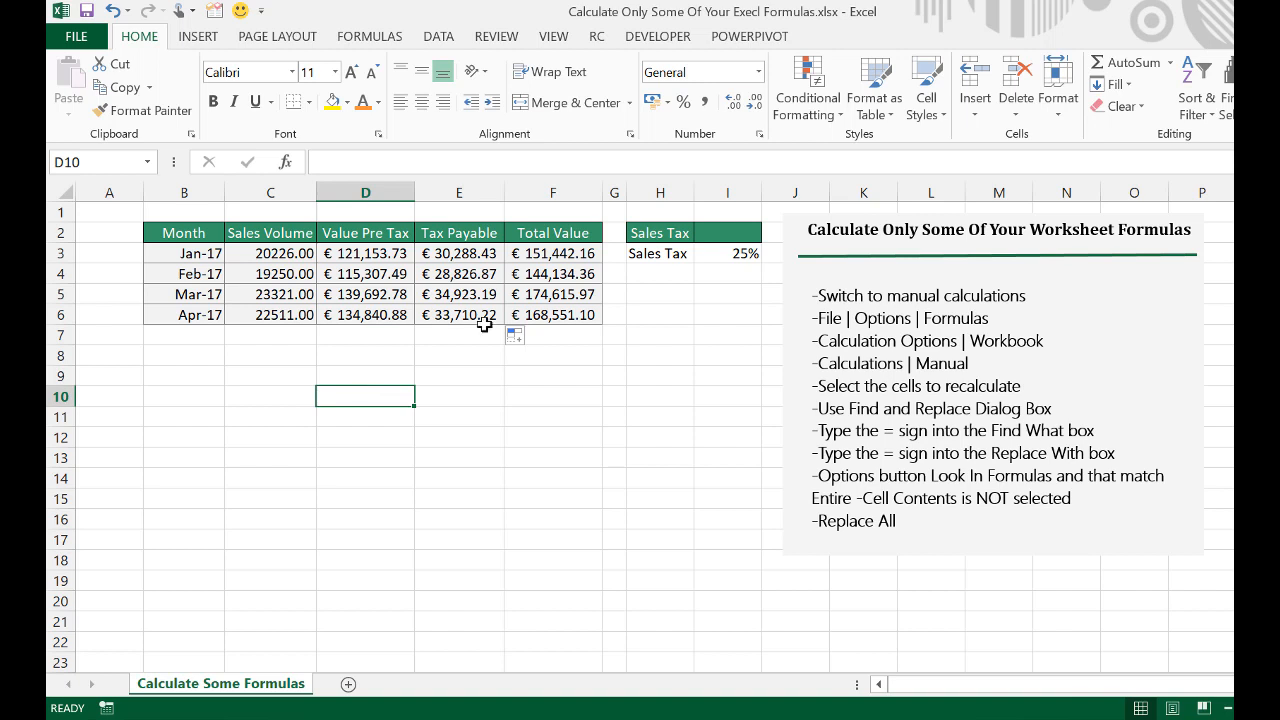
left_click_drag(459, 253, 459, 294)
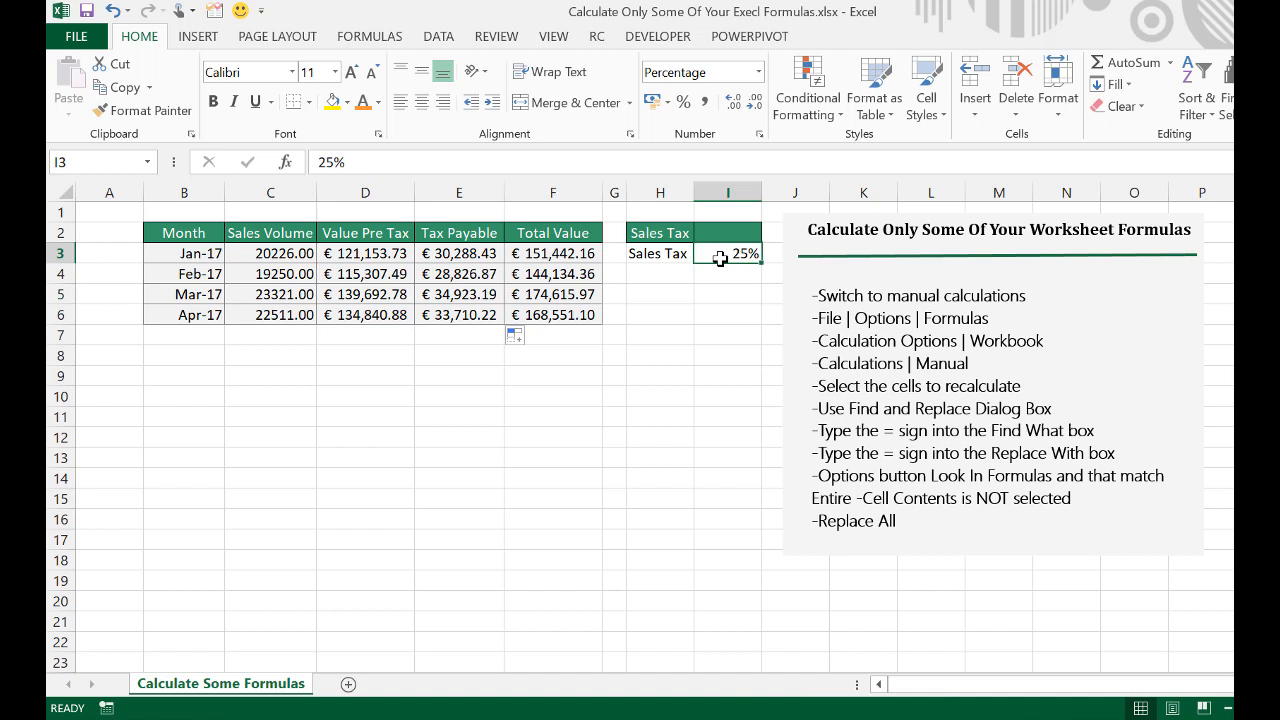
Enter .12 as the sales tax rate and select the Tax Payable cells E3:E6
type(".12")
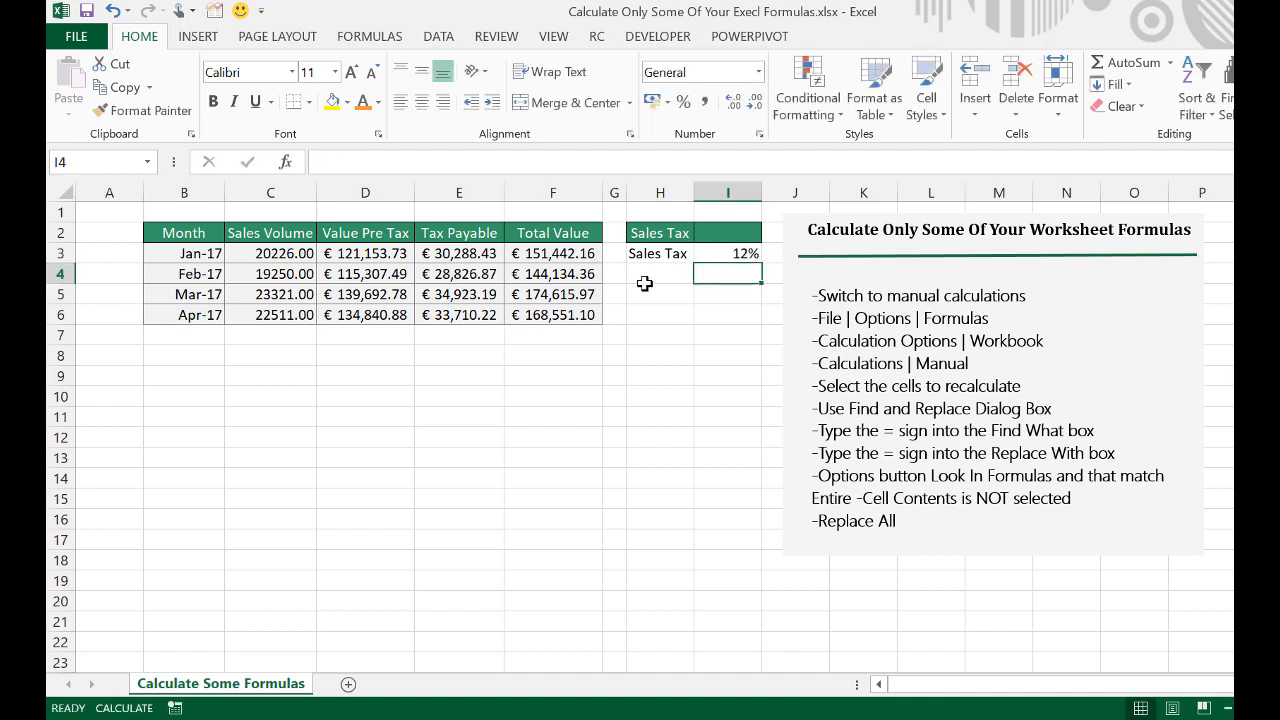
left_click_drag(459, 253, 459, 335)
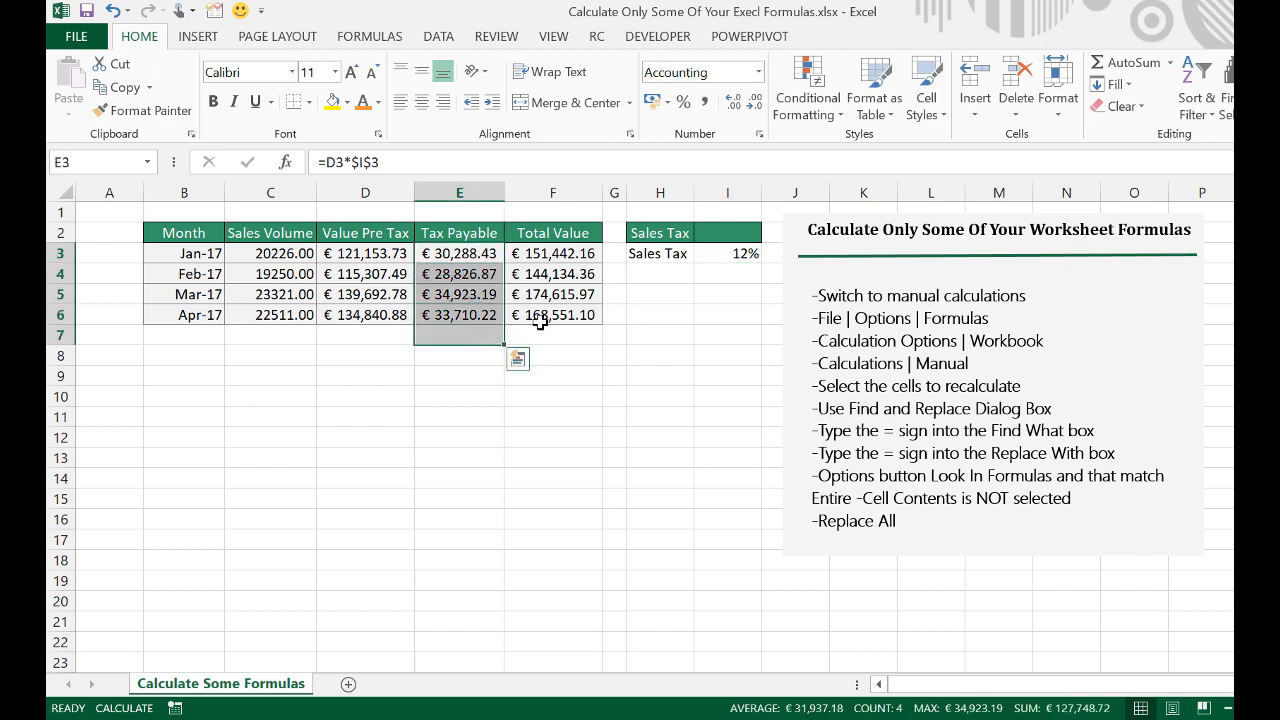
mouse_move(610, 325)
type("=")
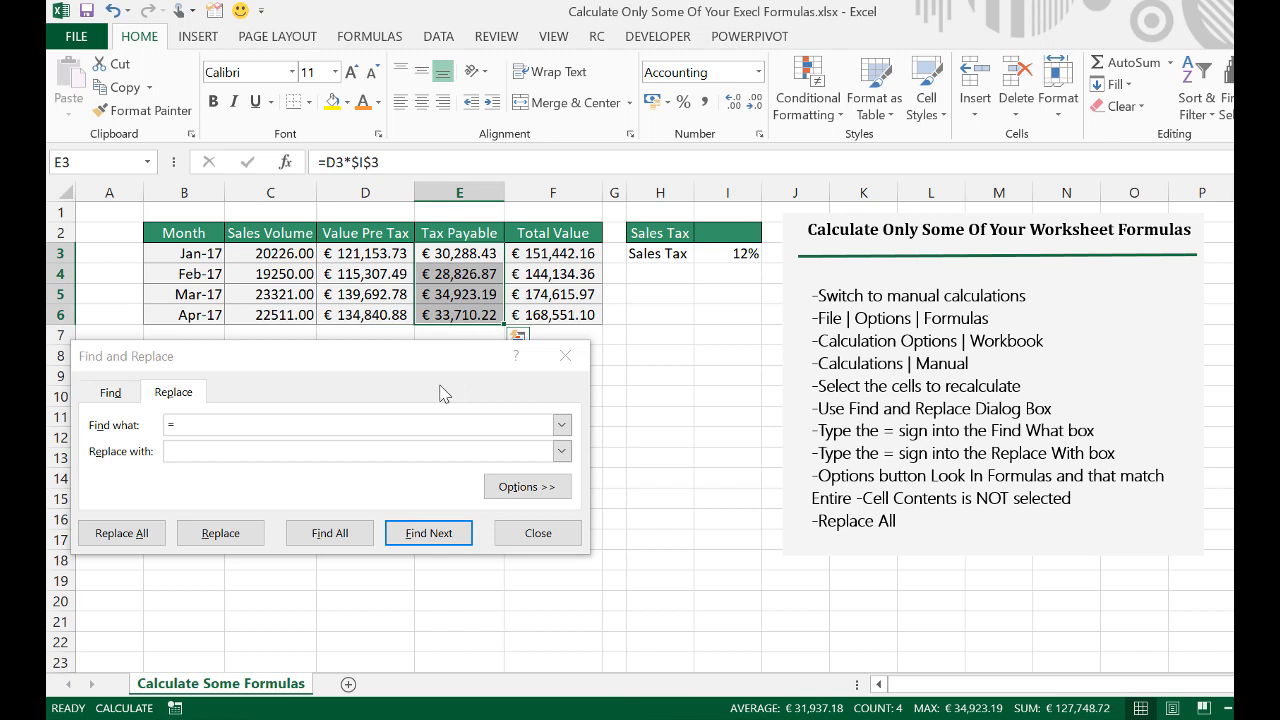
mouse_move(360, 420)
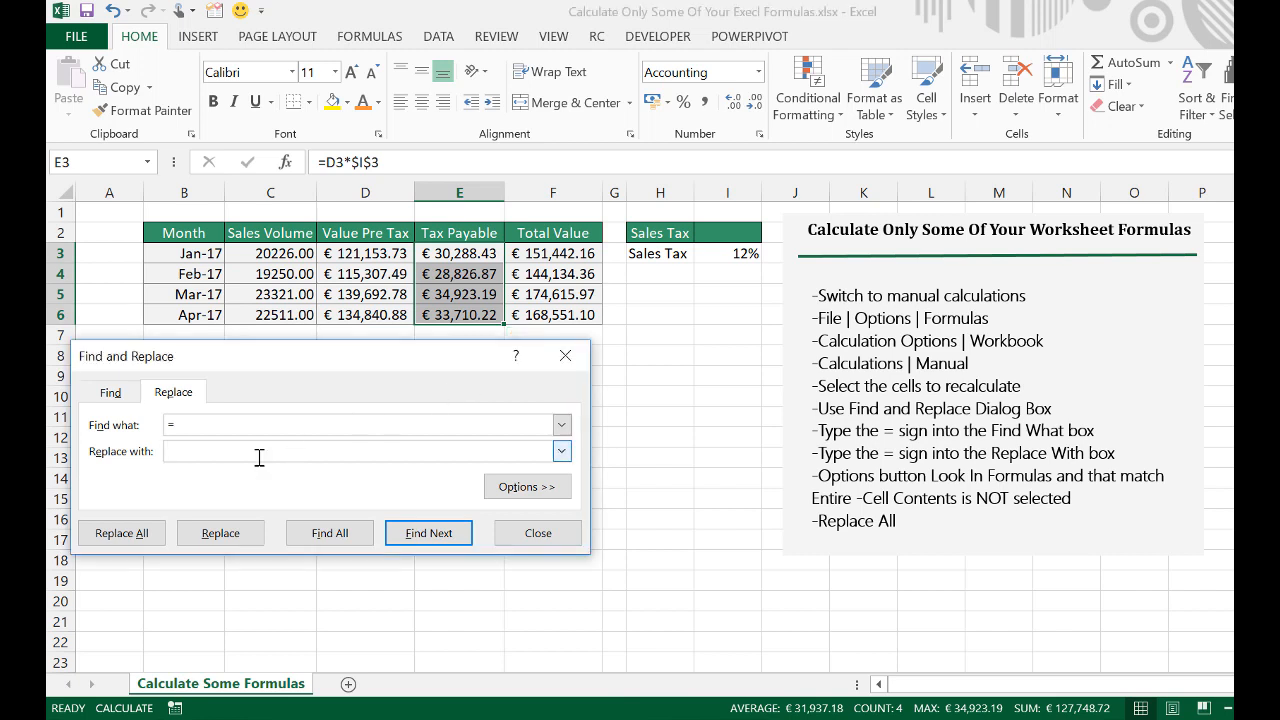
Replace = with = in the selected Tax Payable formulas, looking in formulas
type("=")
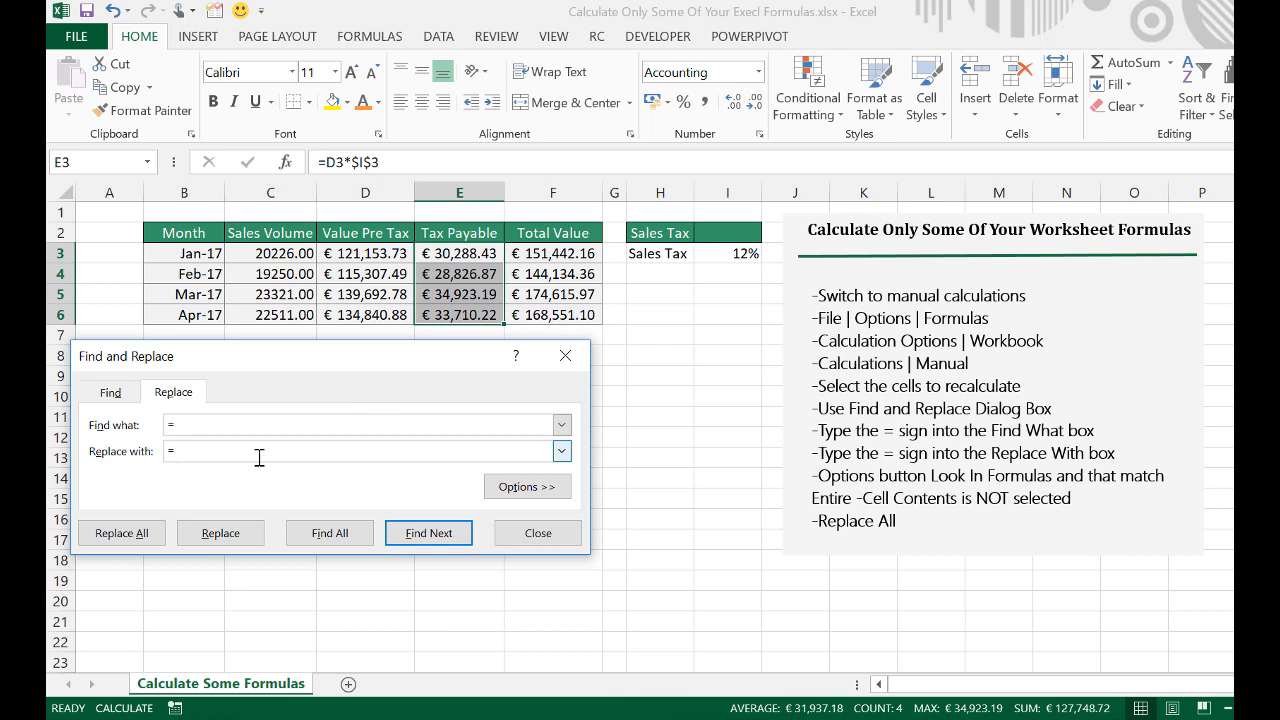
left_click(527, 486)
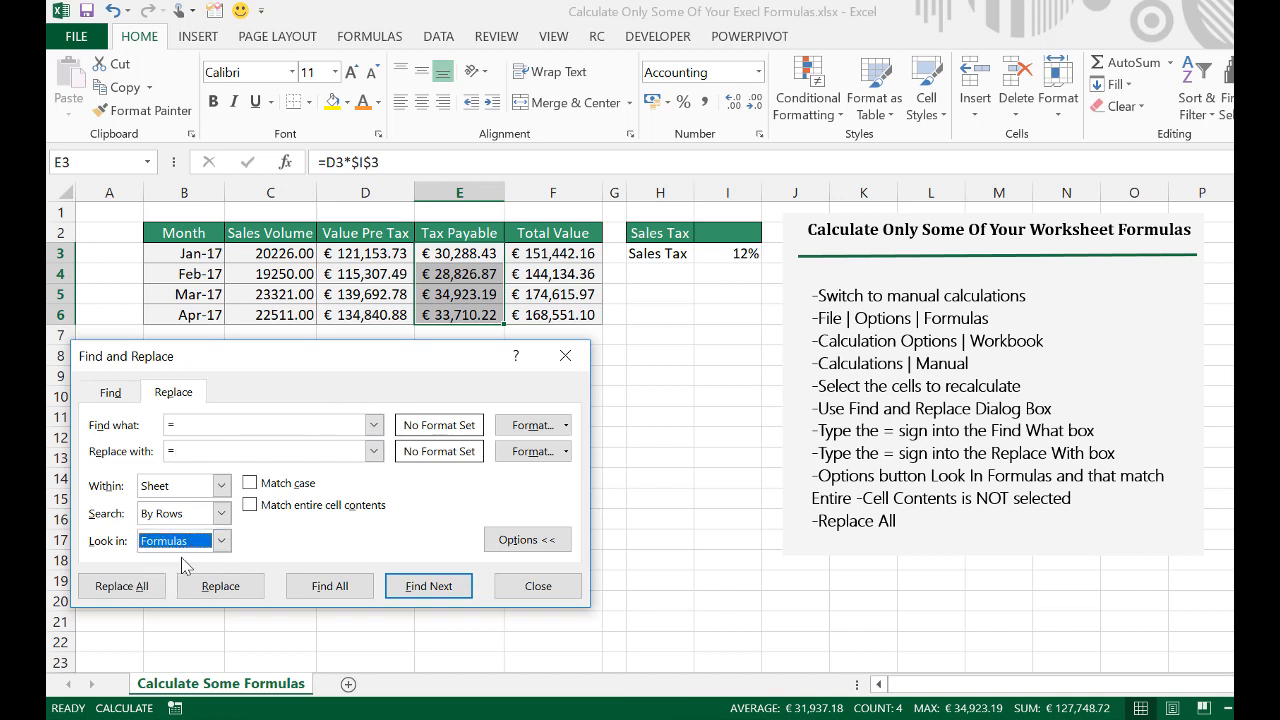
mouse_move(249, 483)
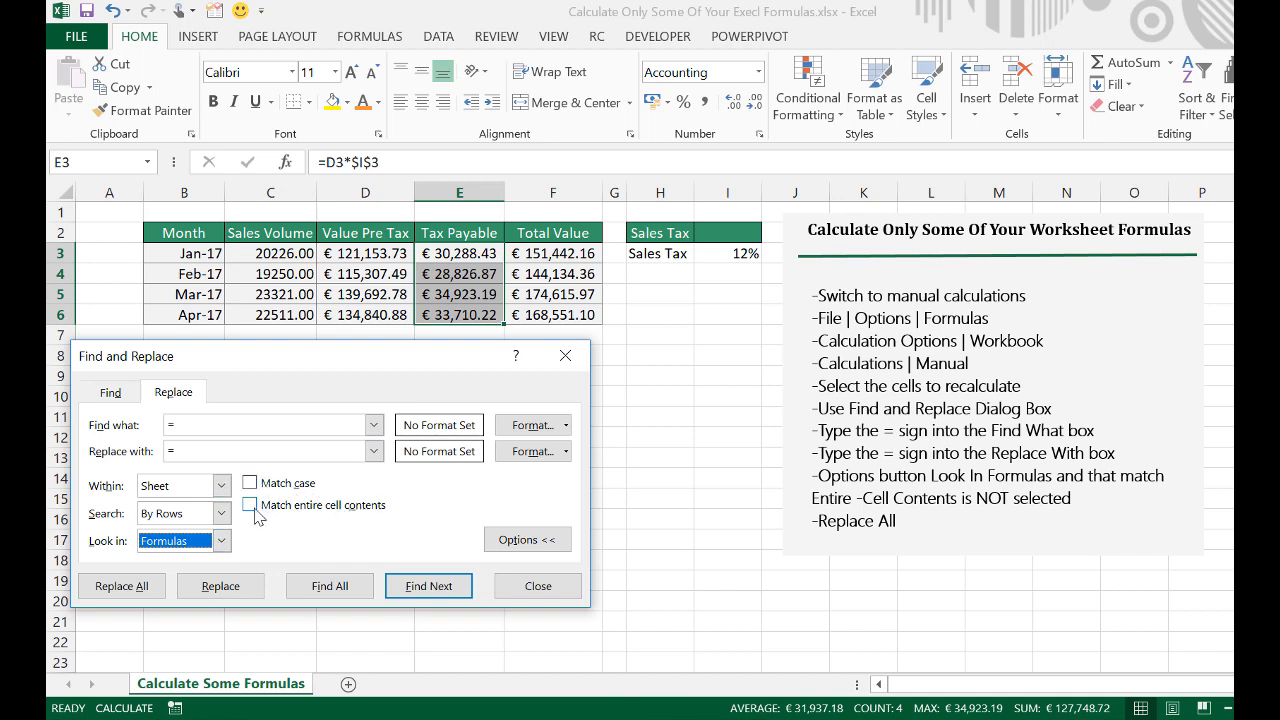
mouse_move(305, 519)
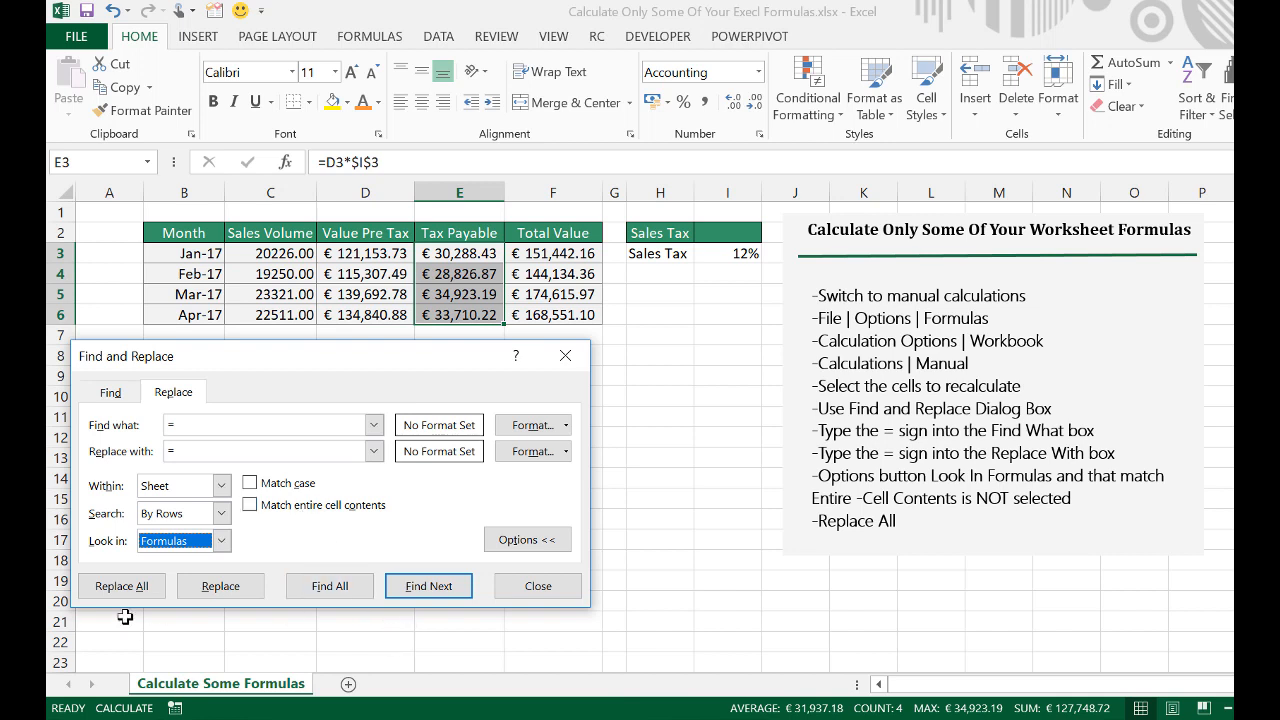
left_click(121, 585)
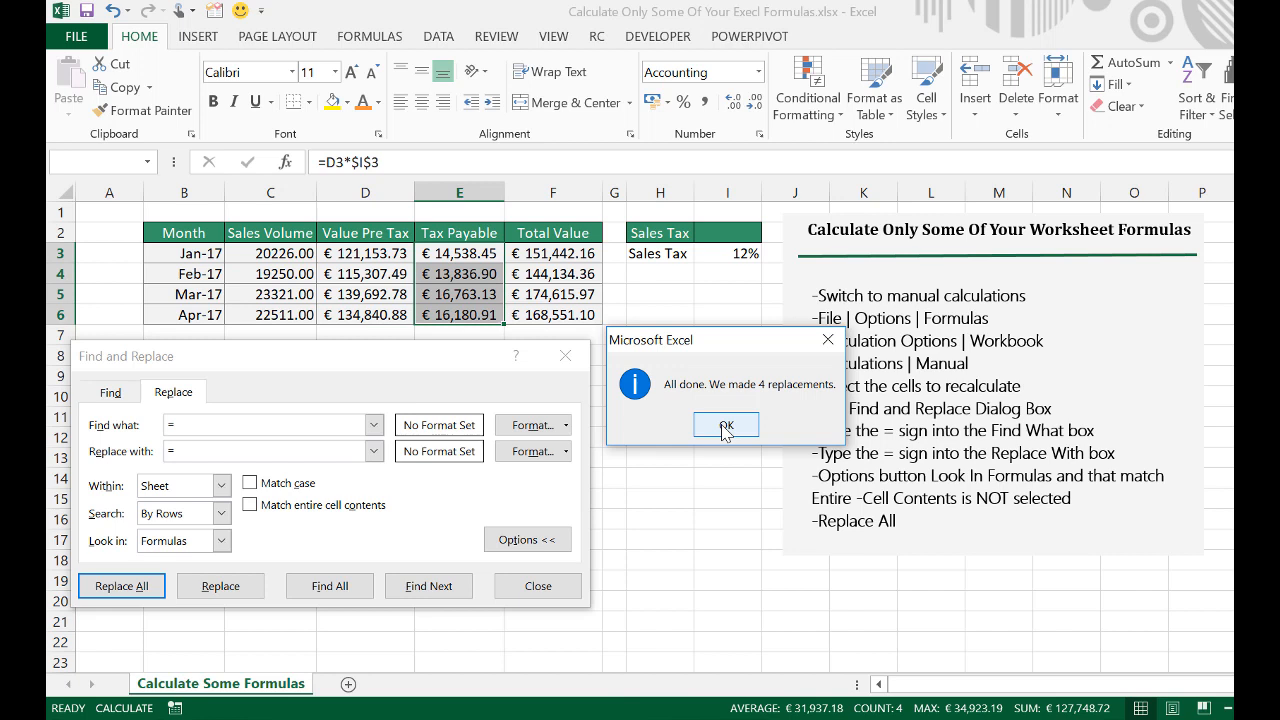
mouse_move(553, 325)
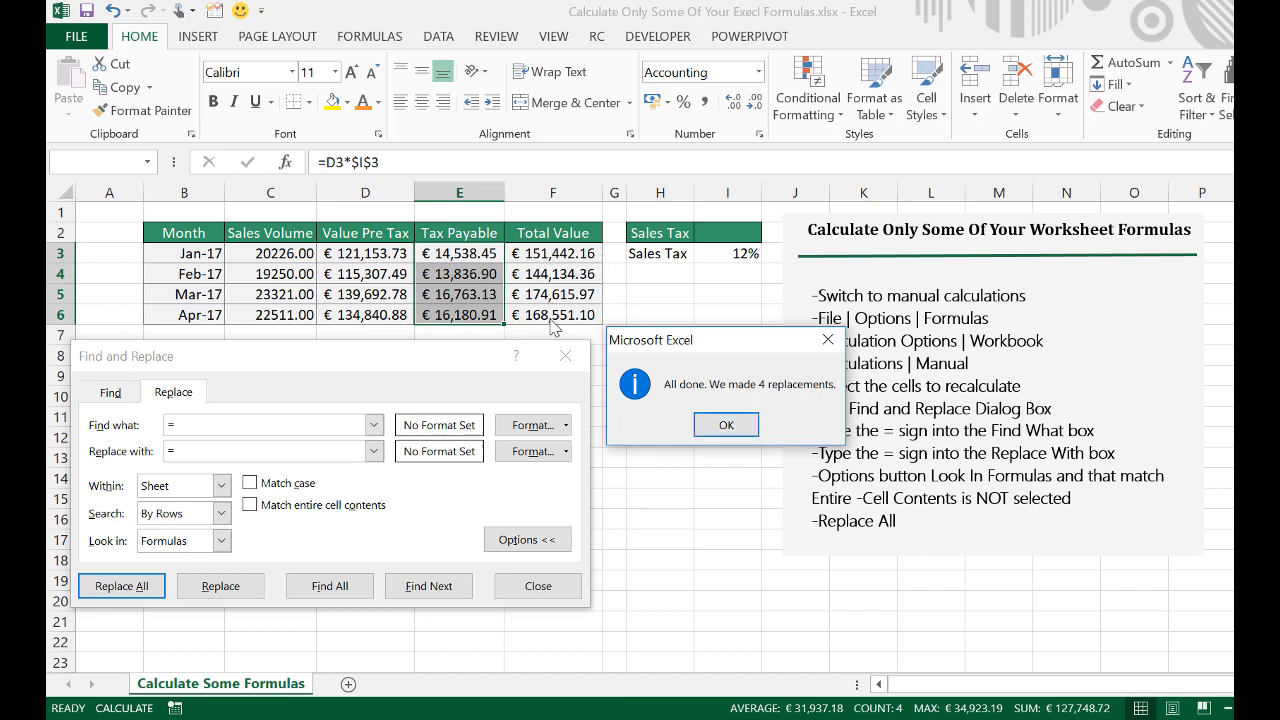
mouse_move(708, 453)
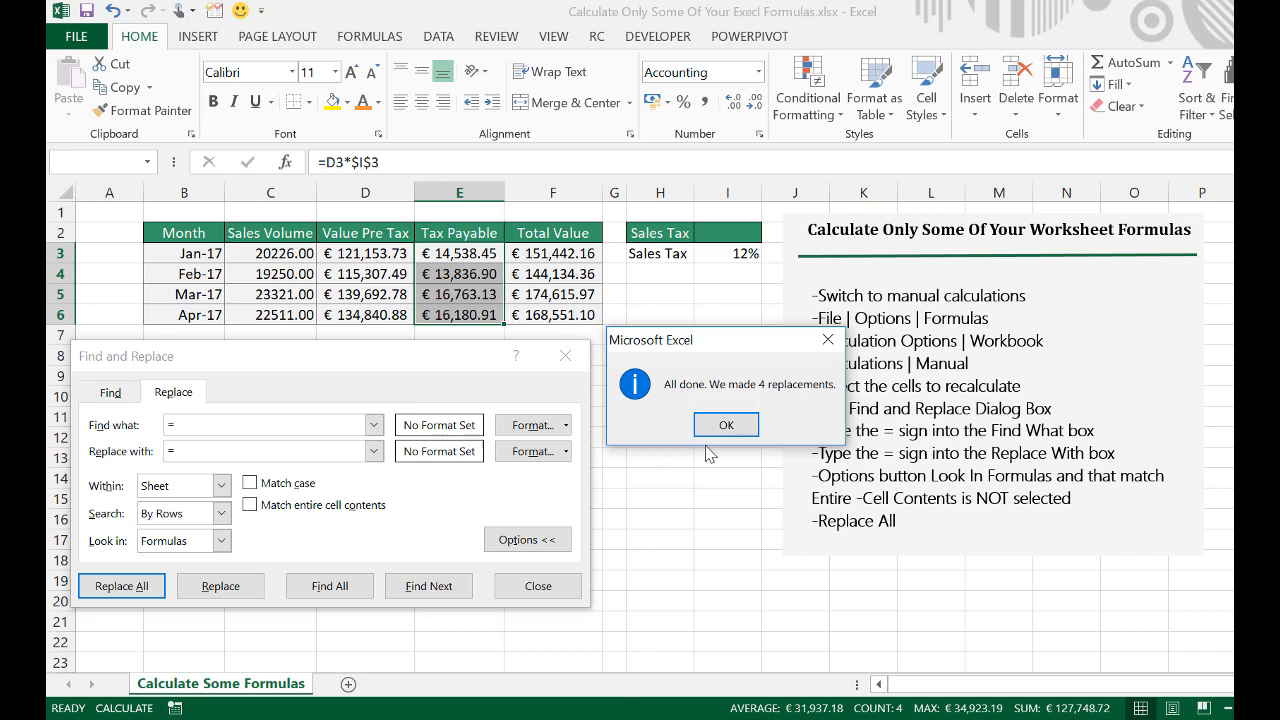
Dismiss the 'We made 4 replacements' confirmation
left_click(725, 425)
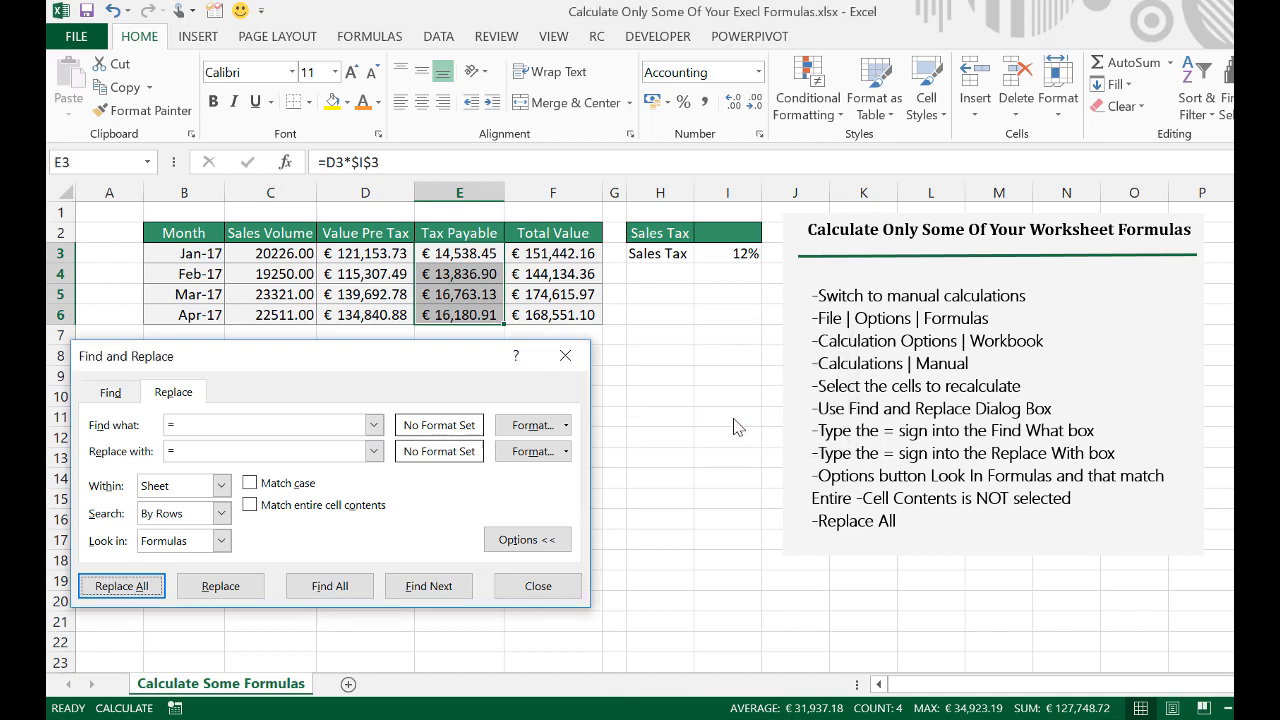